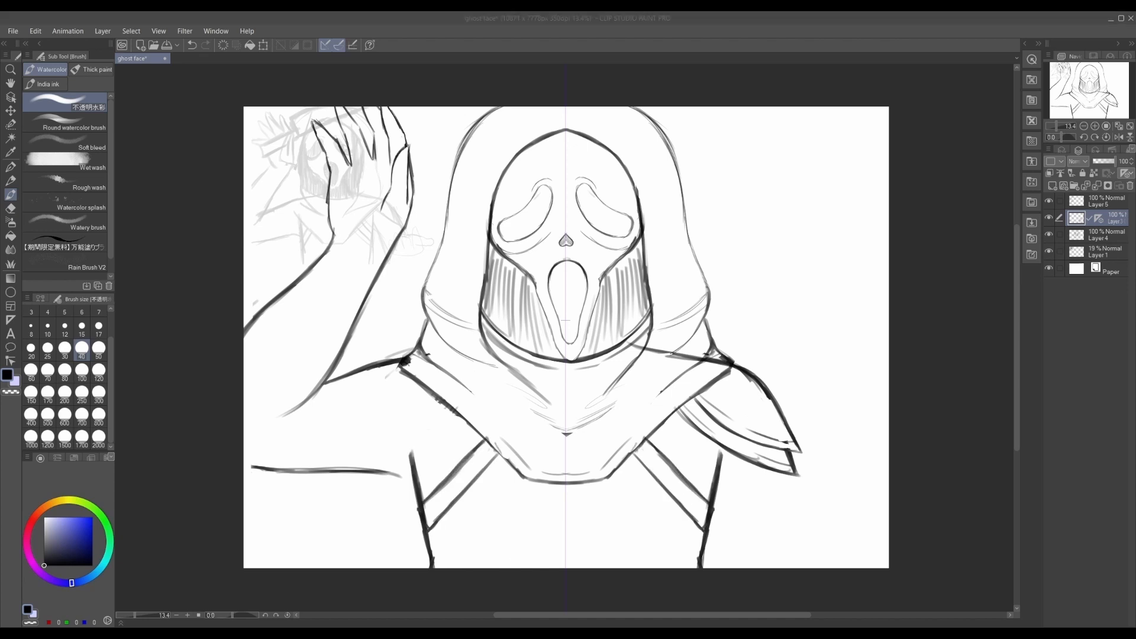
On a new layer, sketch the second hand at lower right and sleeve lines on the raised arm.
scroll("down", 3)
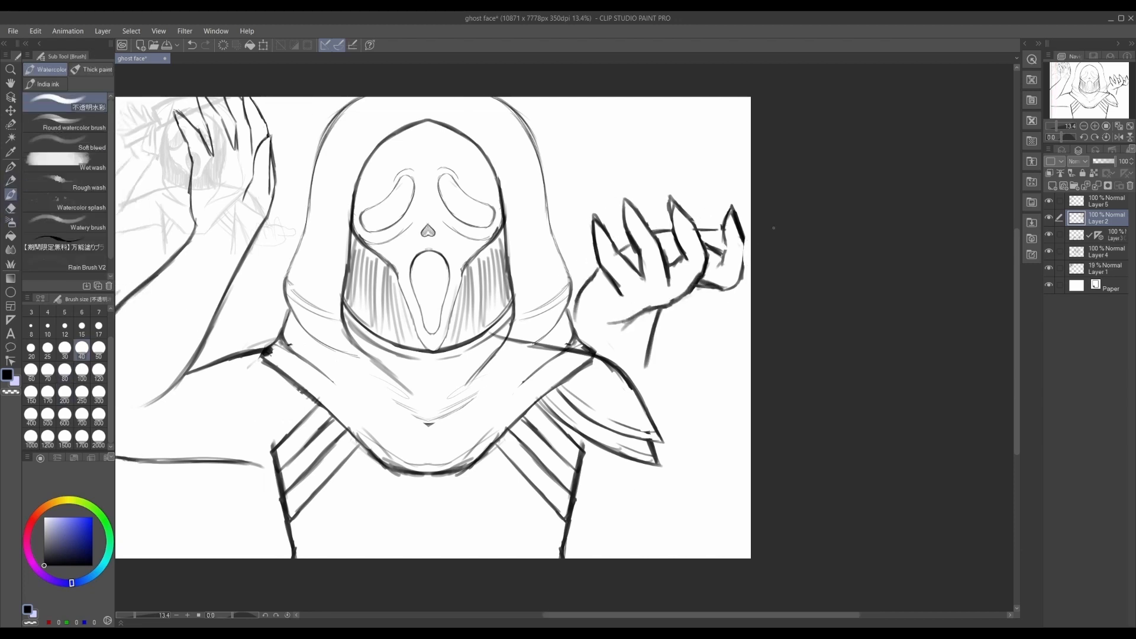
left_click(11, 110)
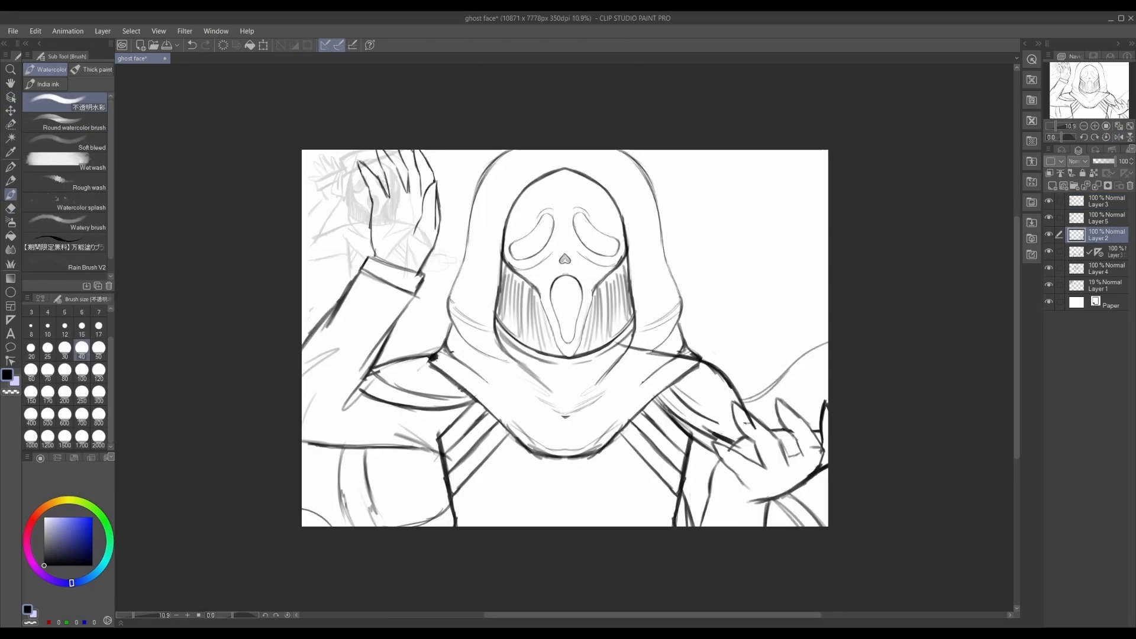
Draw a knife in the raised hand on Layer 5 and select the knife-and-hand area to rotate.
left_click(11, 208)
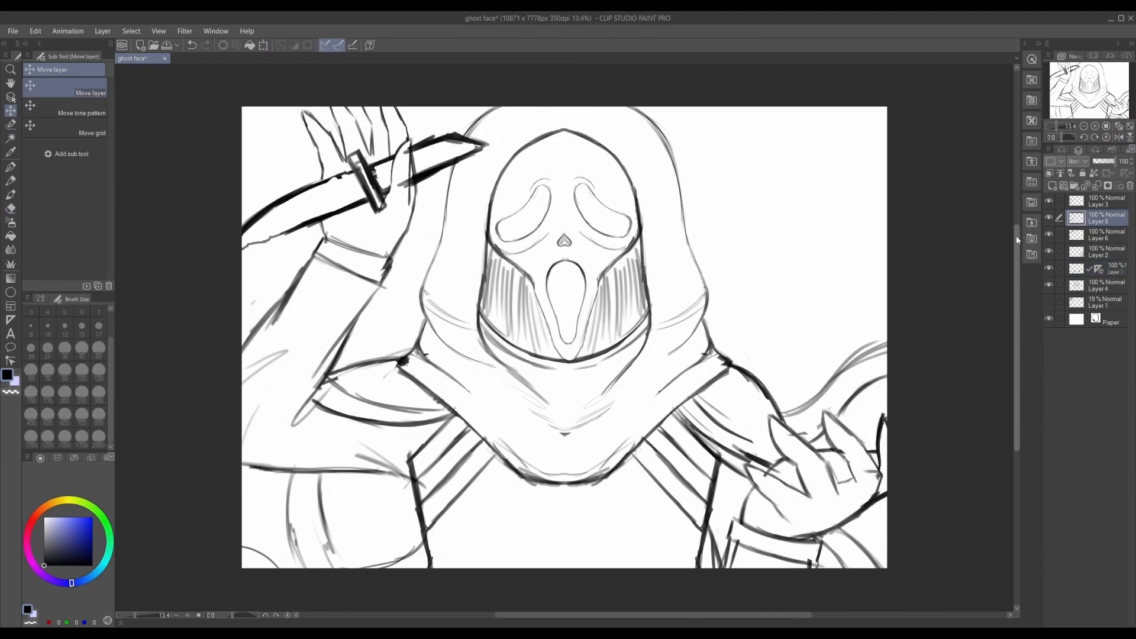
left_click(1102, 302)
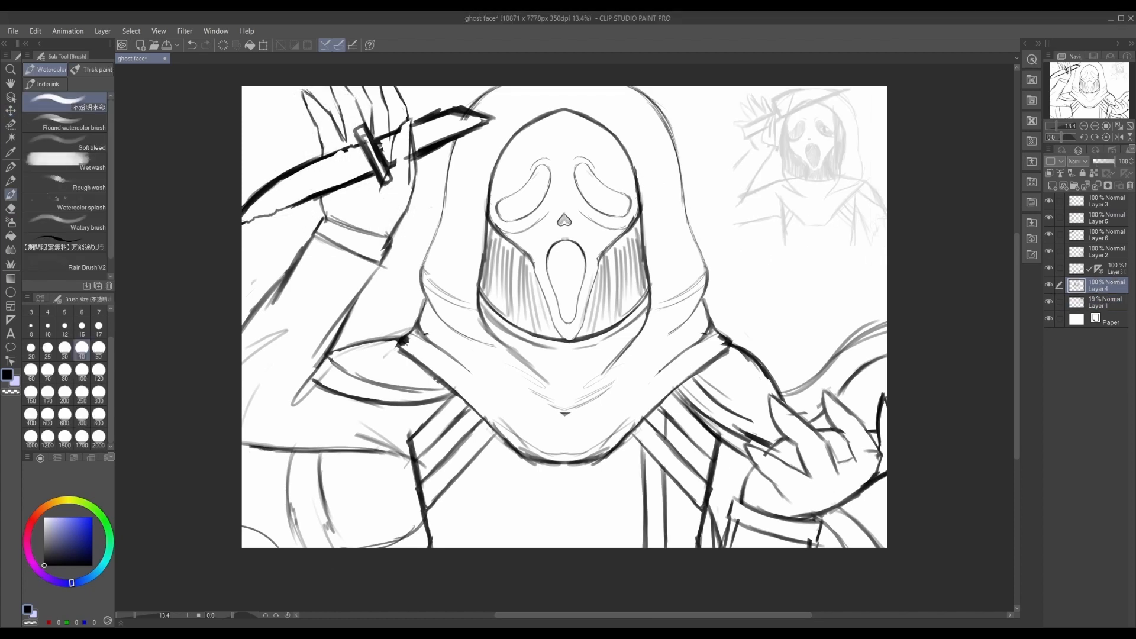
left_click(11, 209)
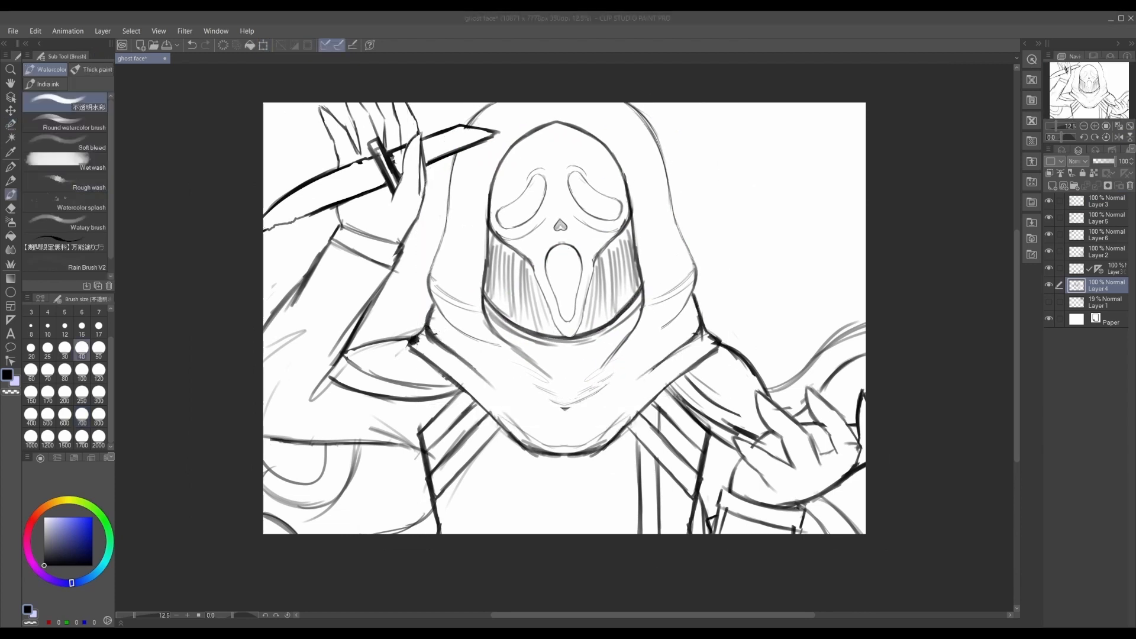
left_click(1105, 219)
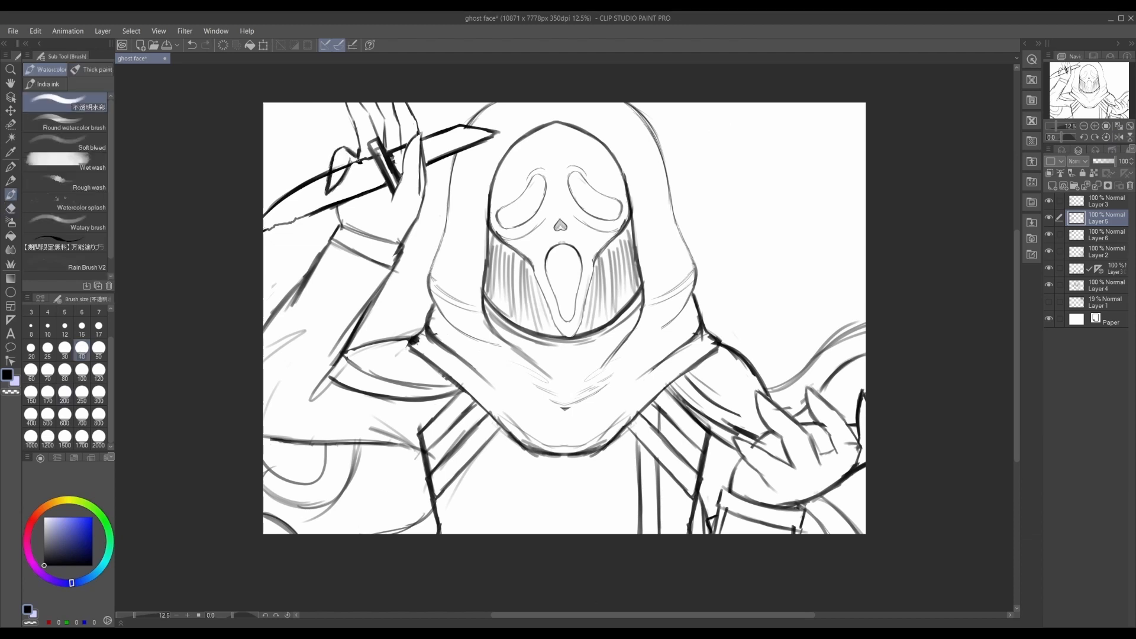
left_click(11, 210)
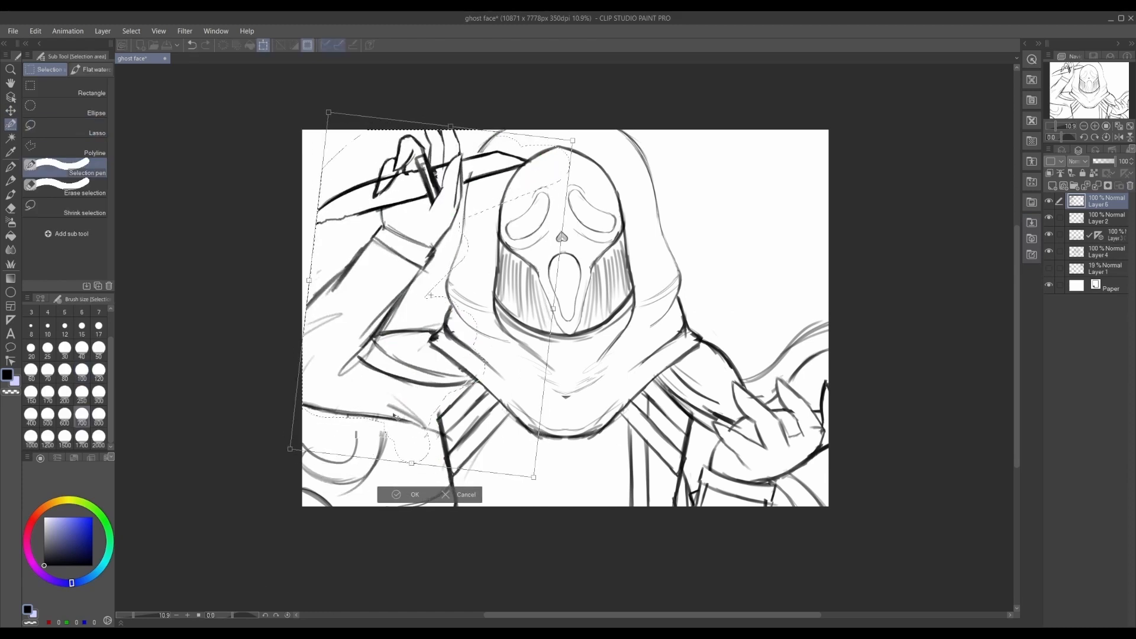
Confirm the knife transform, then flat-colour the dark purple robe, white mask and black gloves.
left_click(414, 494)
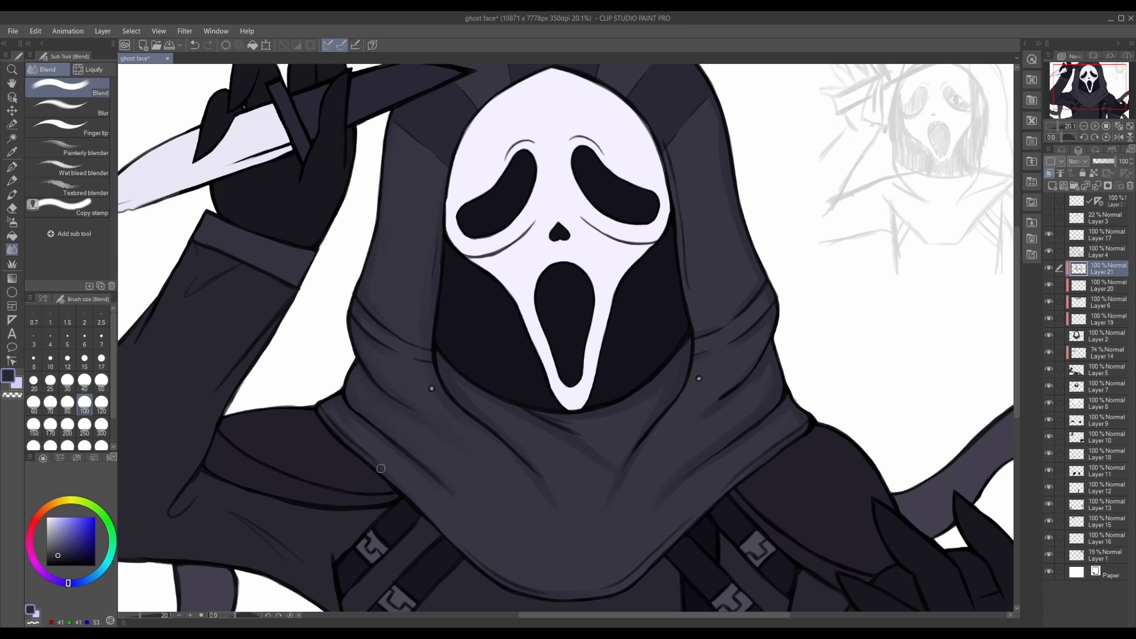
Paint lavender highlights on the hood, cowl and robe folds and shade the knife blade.
scroll("down", 3)
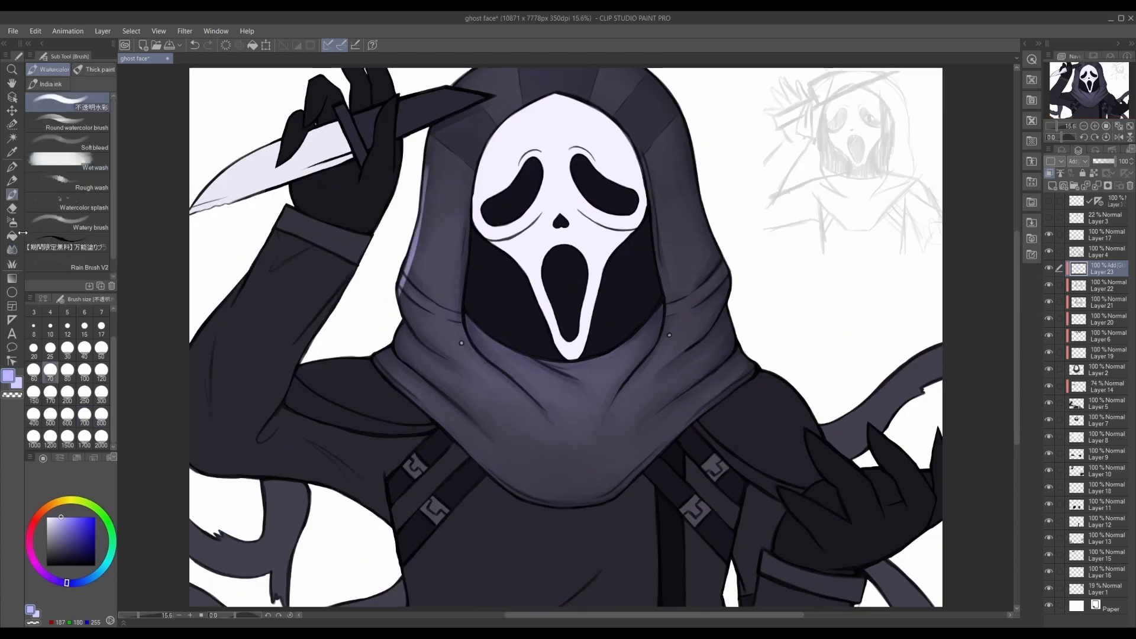
left_click(12, 334)
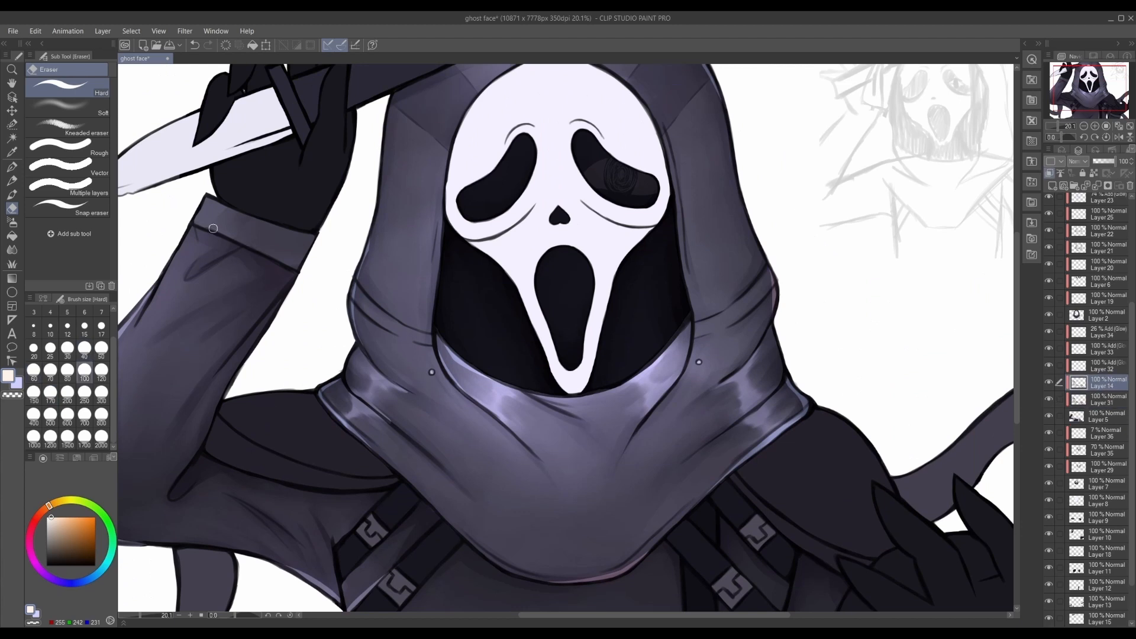
Blend soft grey shading around the mask's eyes and brighten the cowl sheen.
left_click(11, 152)
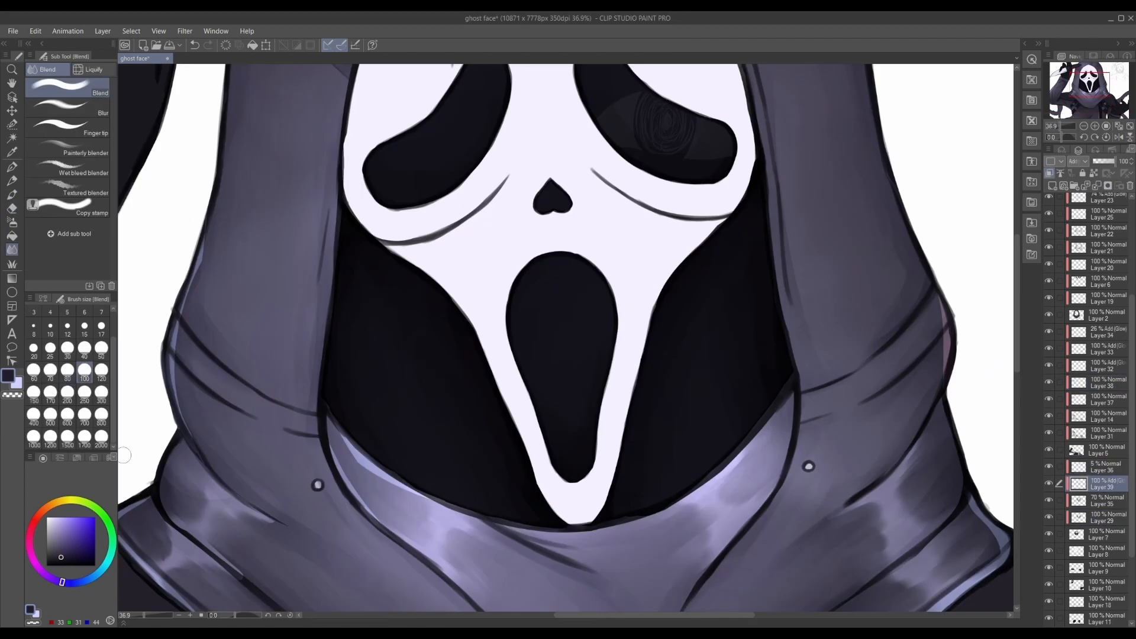
left_click(44, 69)
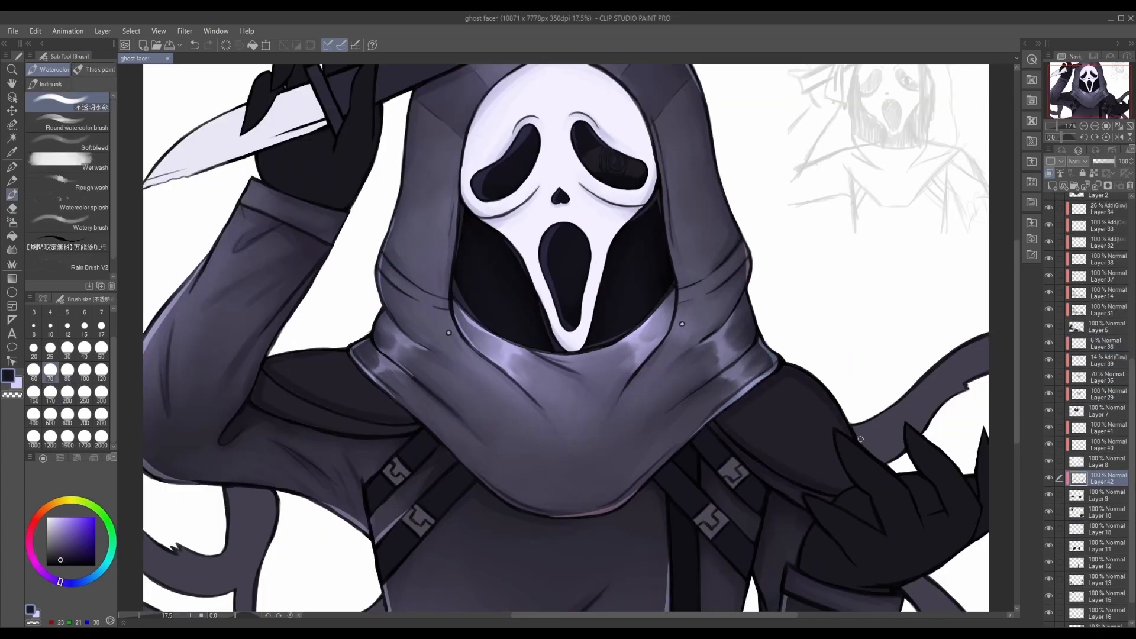
left_click(46, 69)
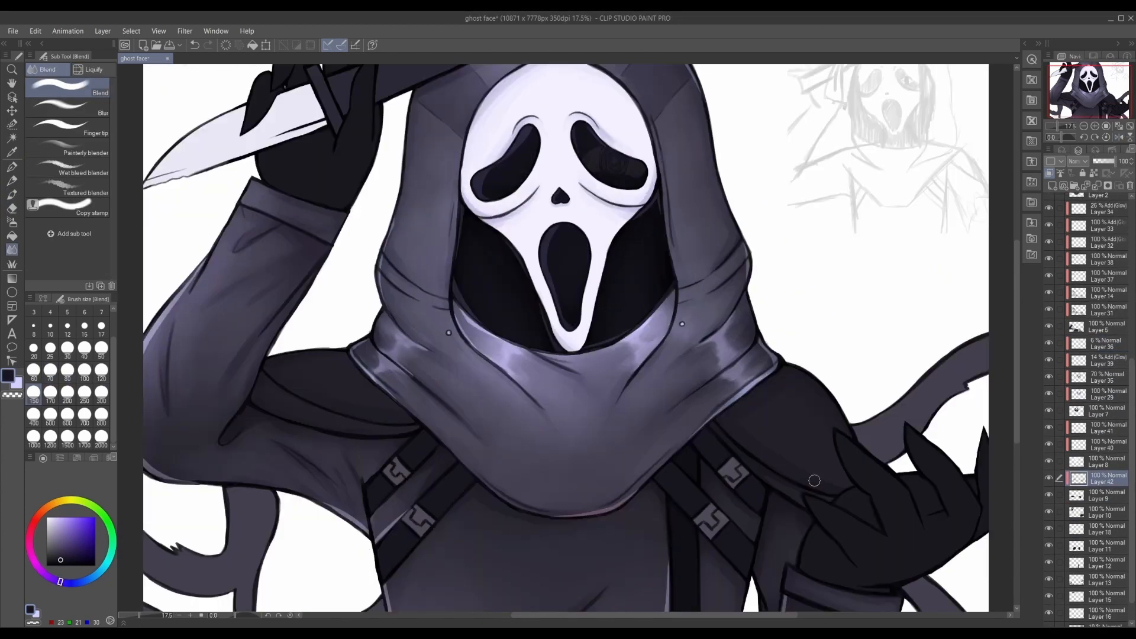
scroll("down", 3)
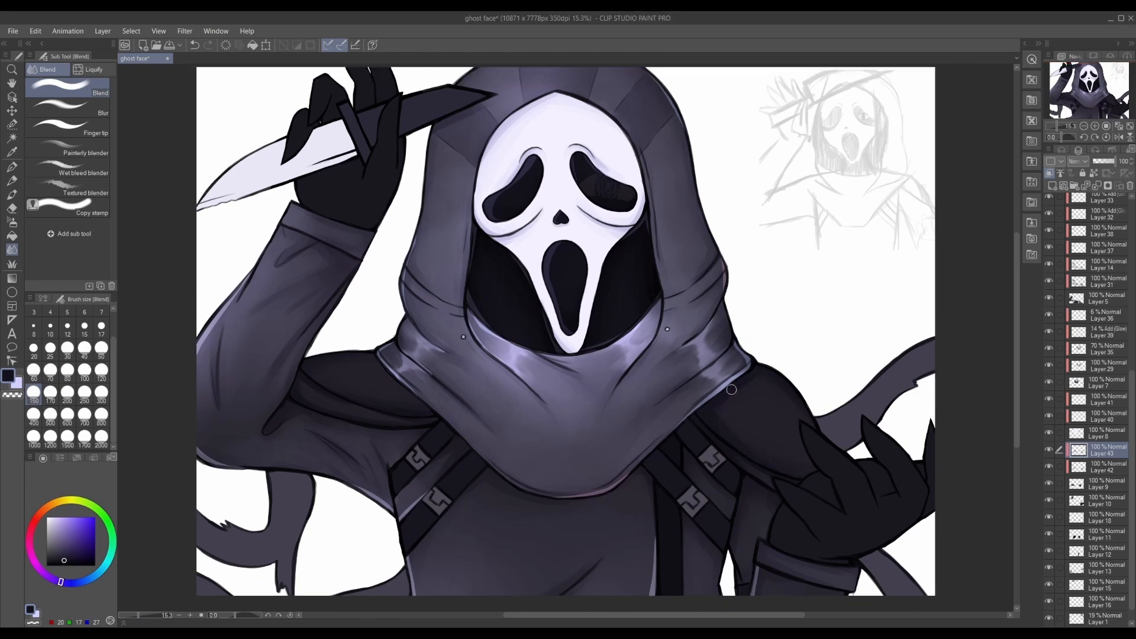
mouse_move(763, 384)
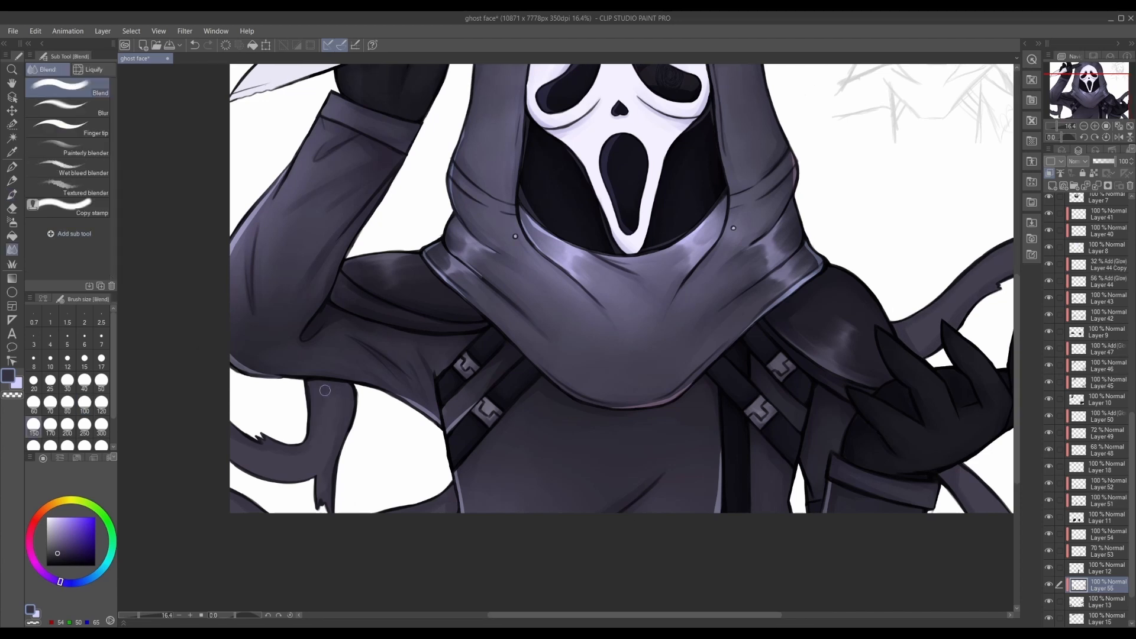
mouse_move(304, 462)
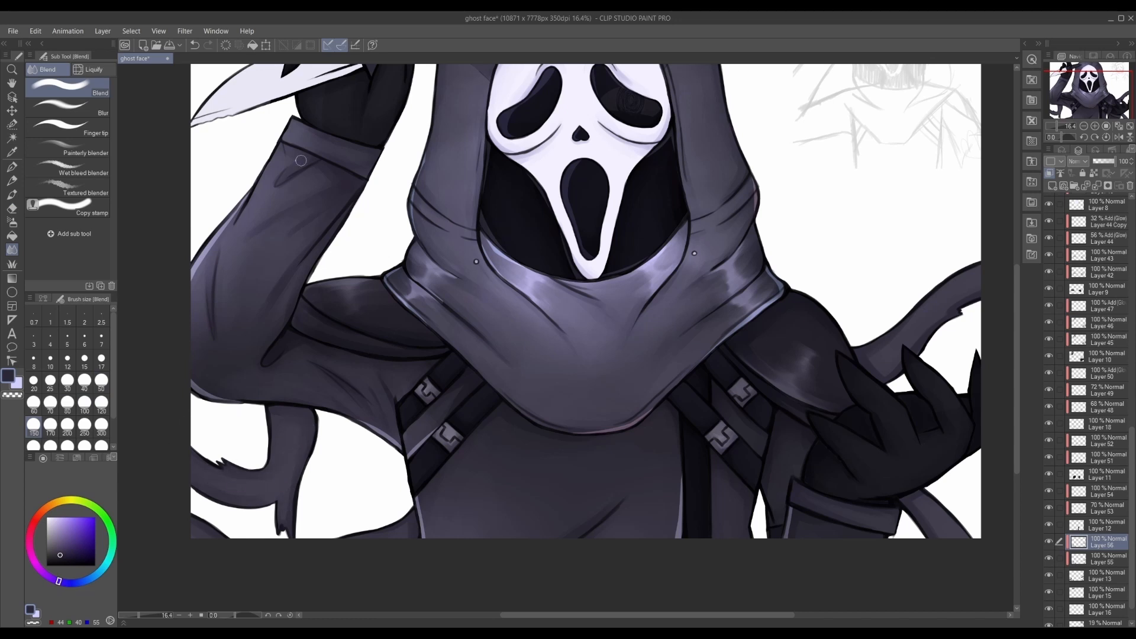
mouse_move(685, 585)
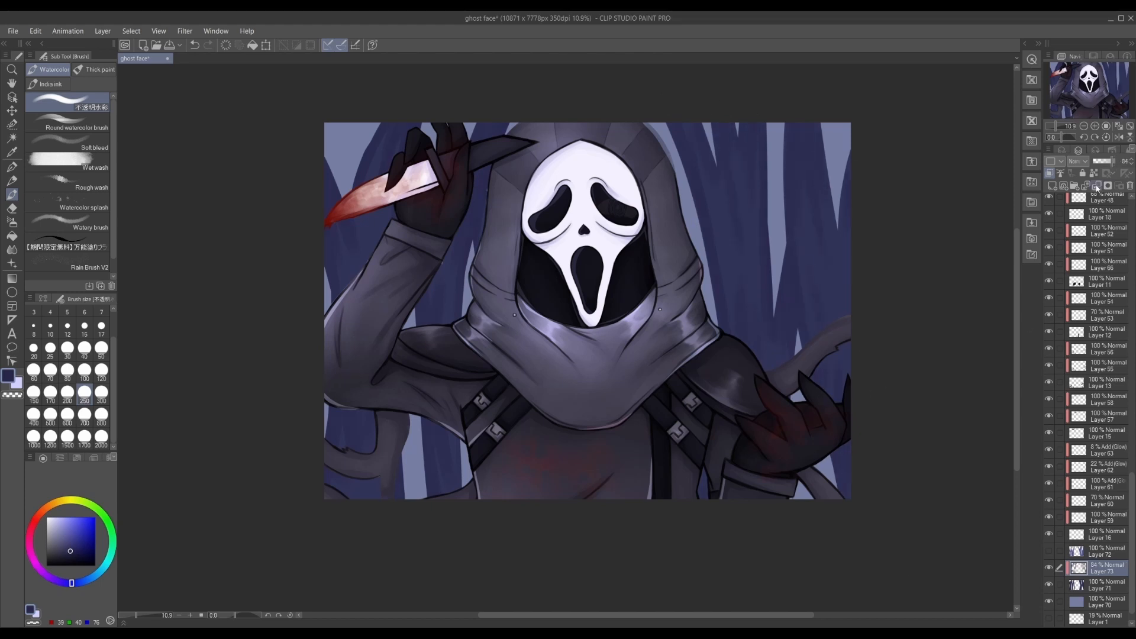
Paint soft lavender-grey clouds over the background with the Cloud decoration brush.
scroll("down", 3)
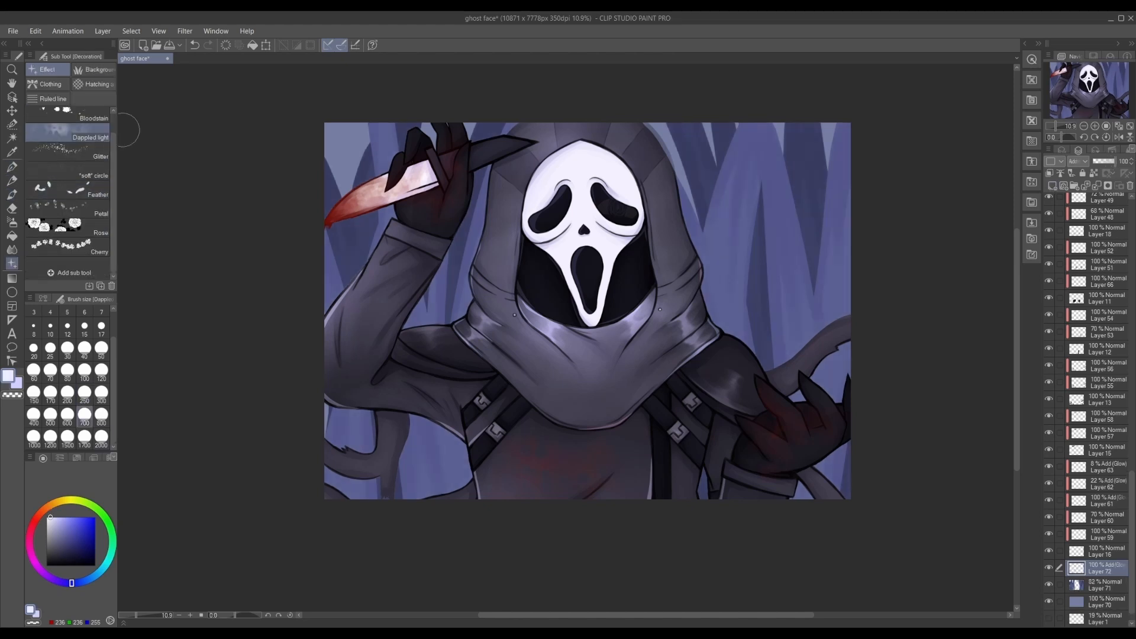
left_click(95, 68)
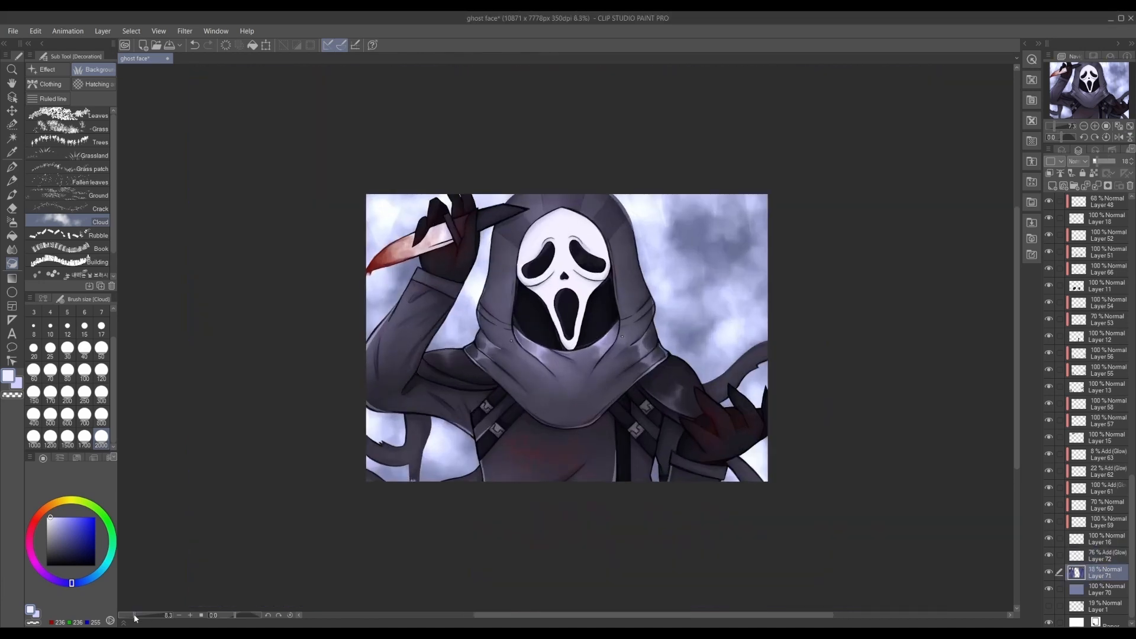
scroll("up", 3)
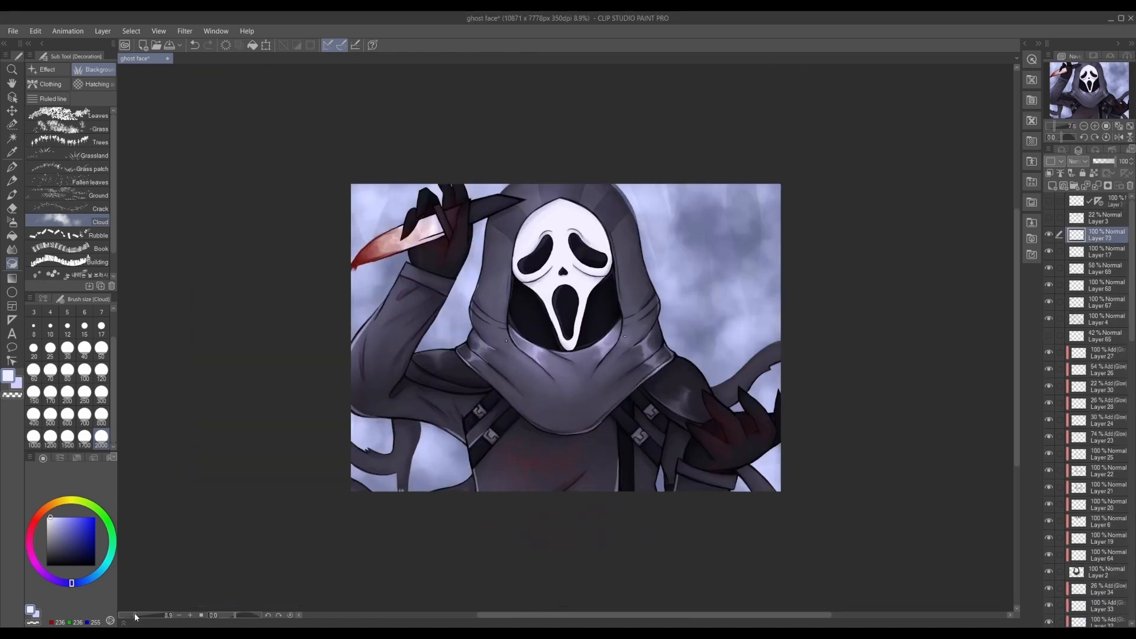